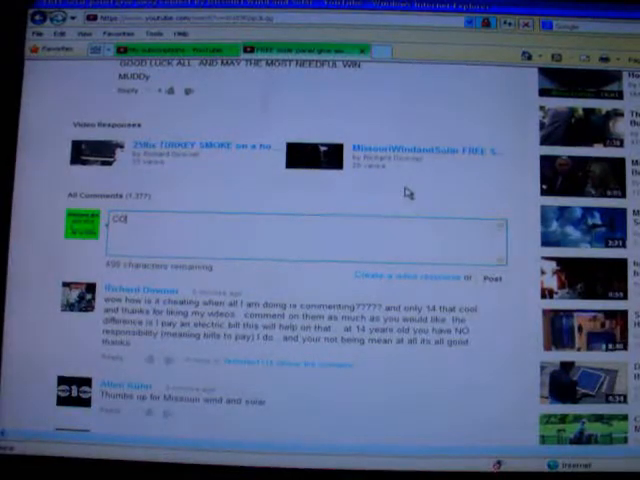
Type "CONTEST!" into the comment box under the giveaway video.
type("CONTEST!")
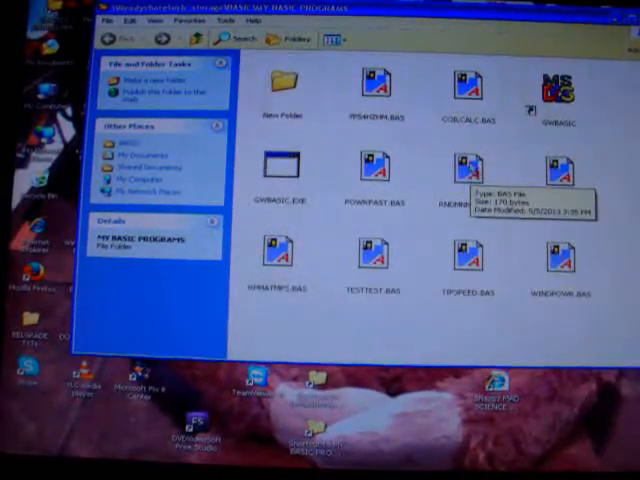
Open the random-number .BAS program from MY BASIC PROGRAMS in GW-BASIC.
left_click(463, 180)
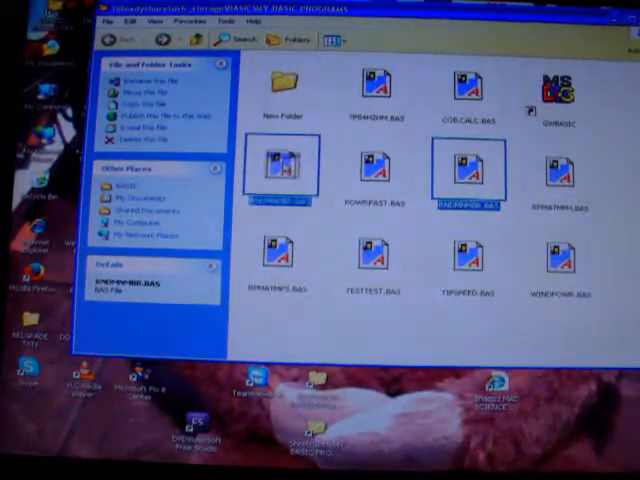
double_click(551, 90)
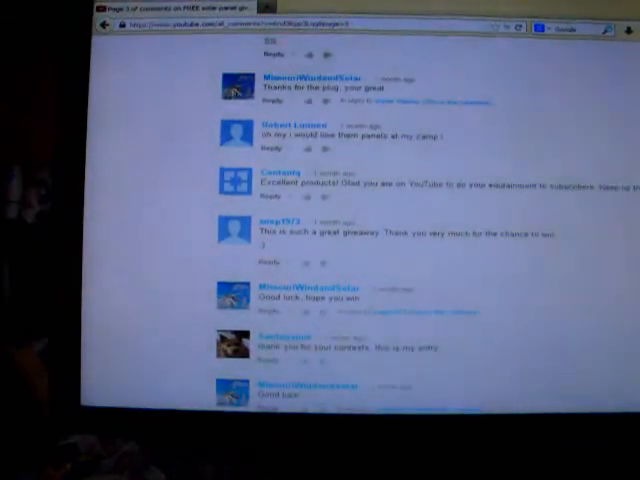
Scroll down the All Comments page to reveal more viewer entries and channel replies.
scroll("down", 3)
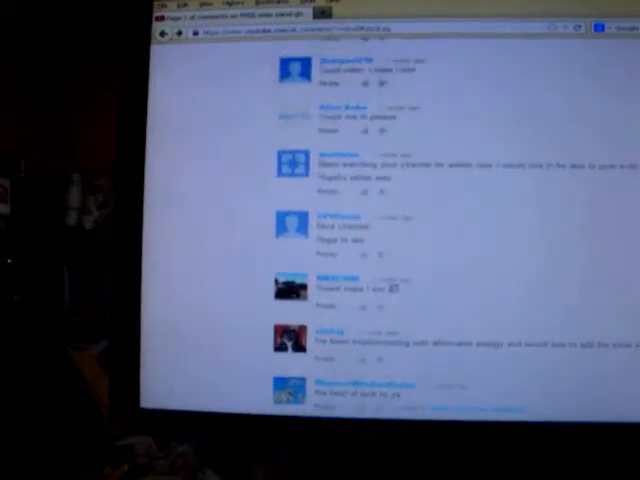
Scroll further down the giveaway comments toward the chosen comment number.
scroll("down", 3)
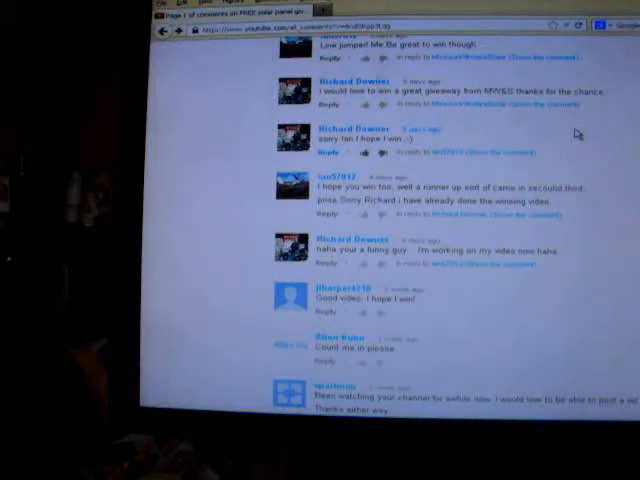